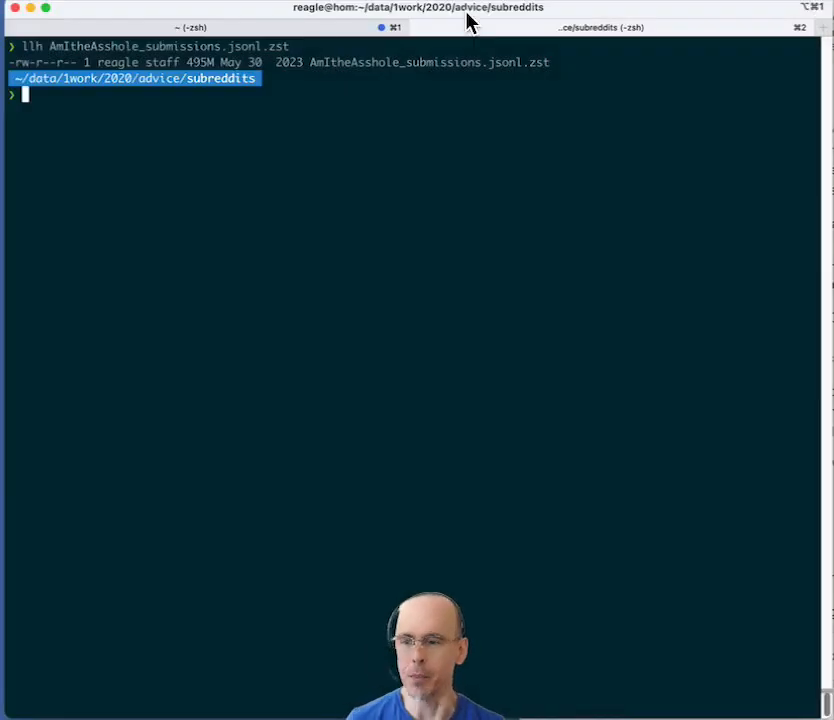
mouse_move(281, 140)
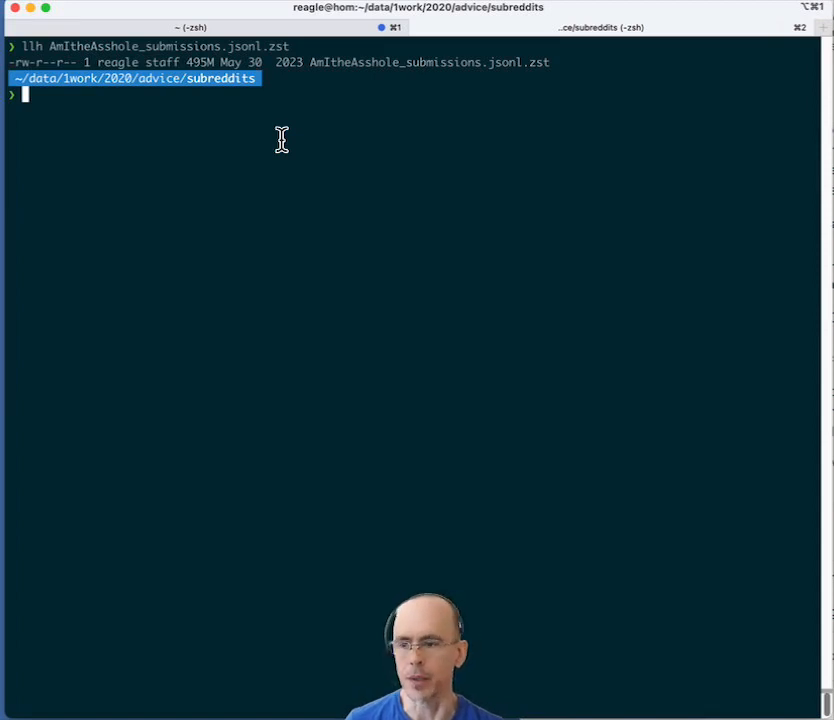
Open AmItheAsshole_submissions.jsonl.zst in vd and delete the extra event_* and poll_data columns
text(vd AmItheAsshole_submissions.jsonl.zst)
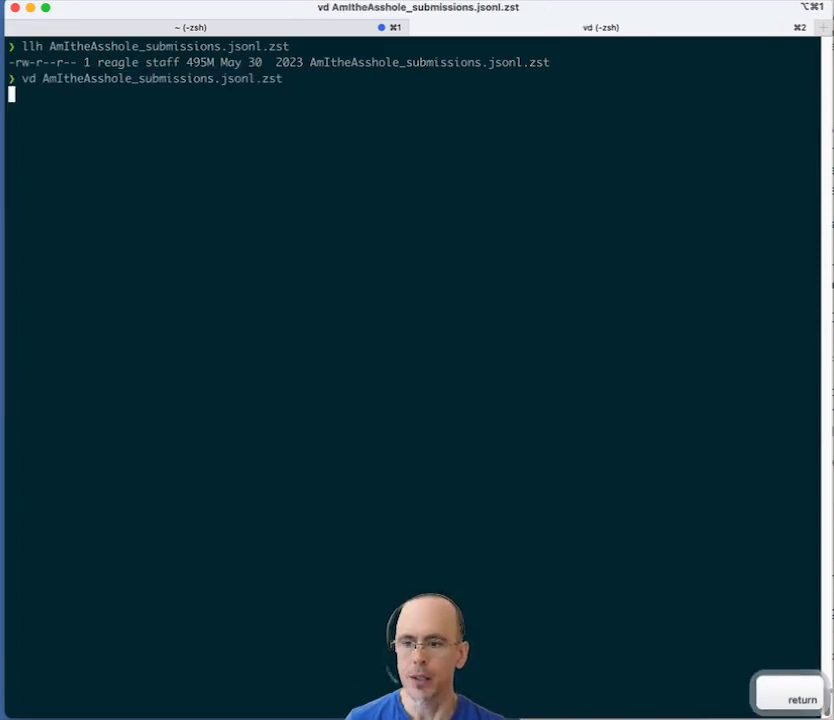
key(Return)
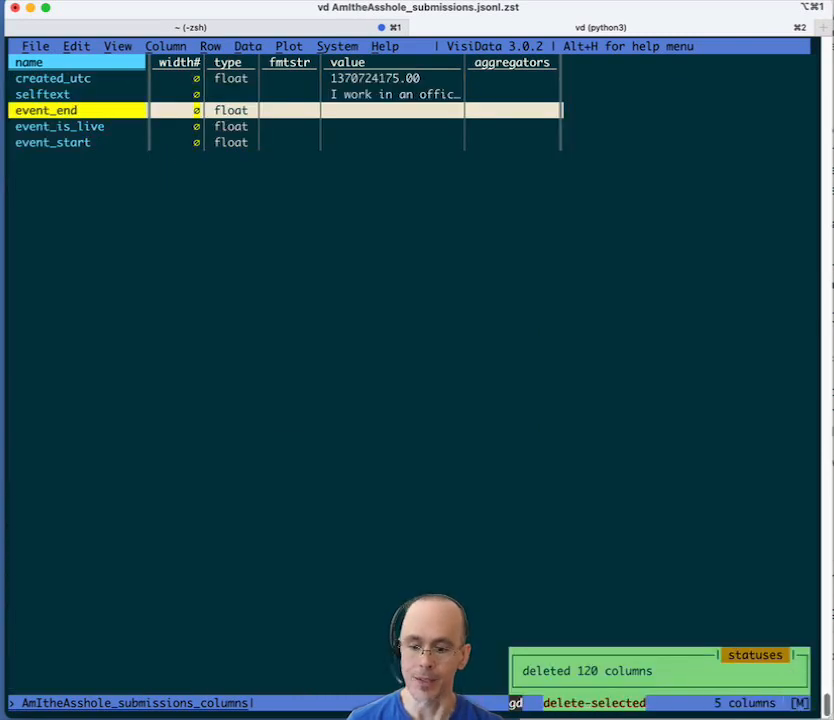
key(d)
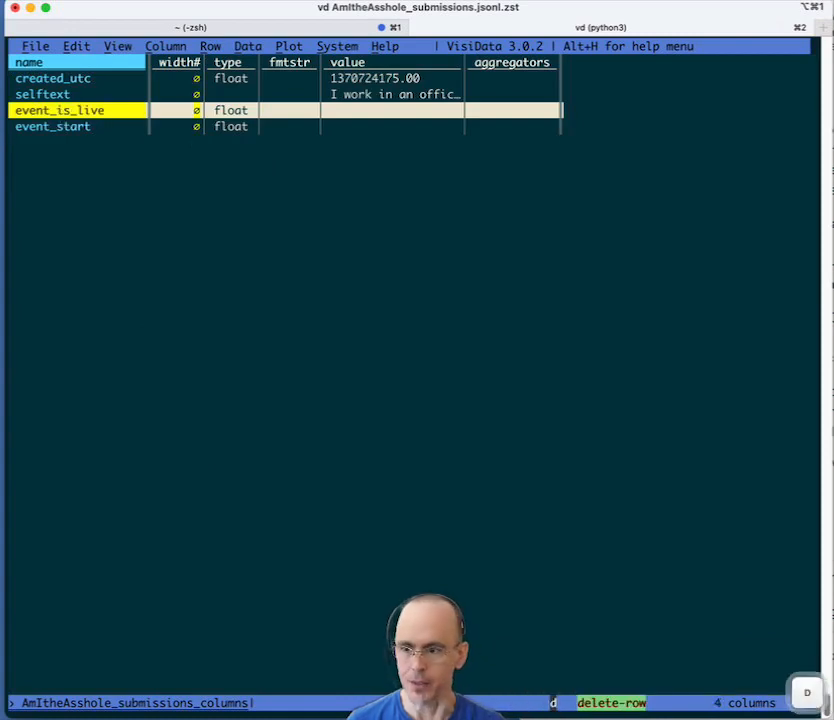
key(d)
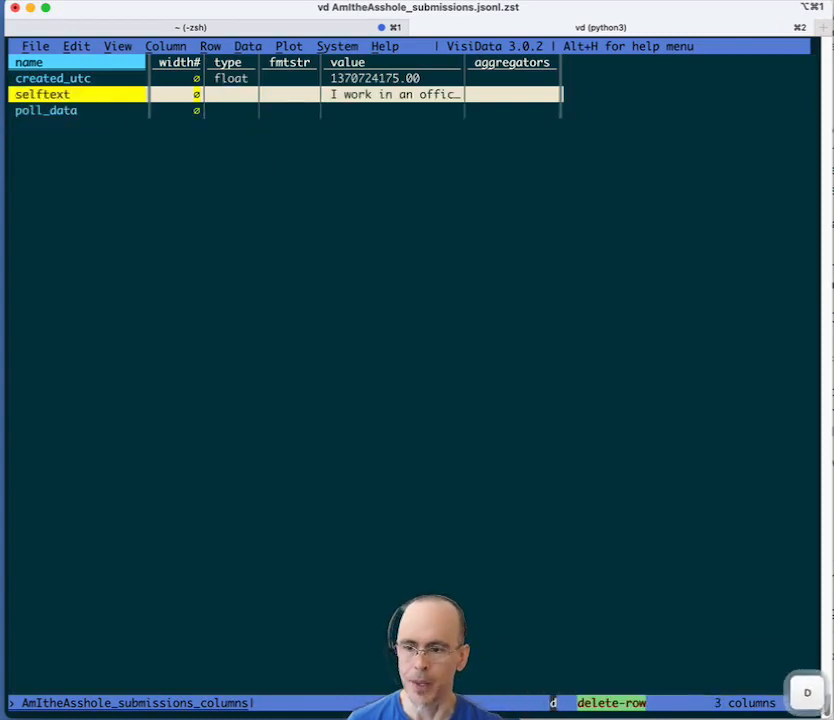
key(d)
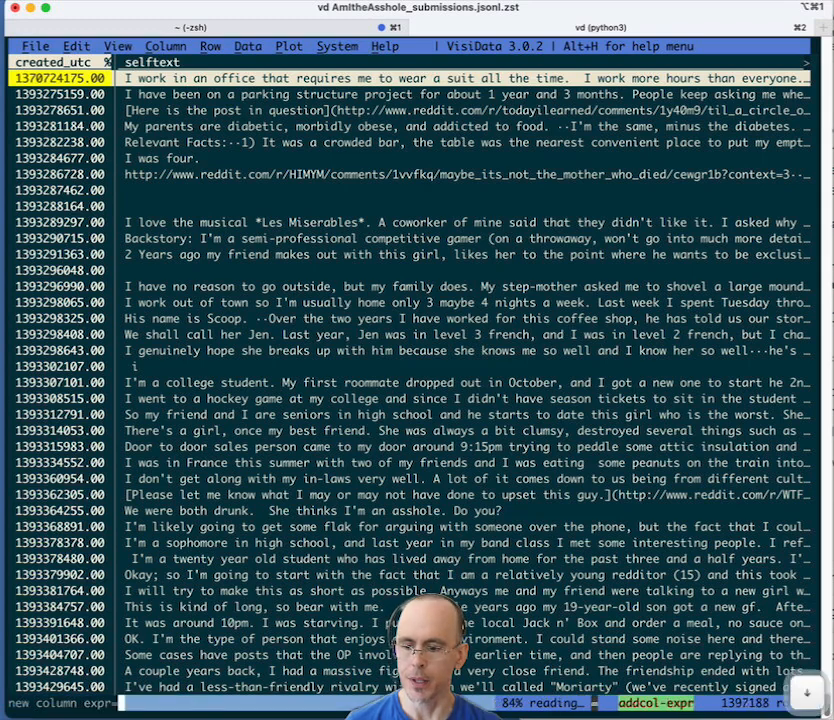
Add a date column computed with the expression e2iso(created_utc)
text(len(re.findall(r'\w+', selftext)))
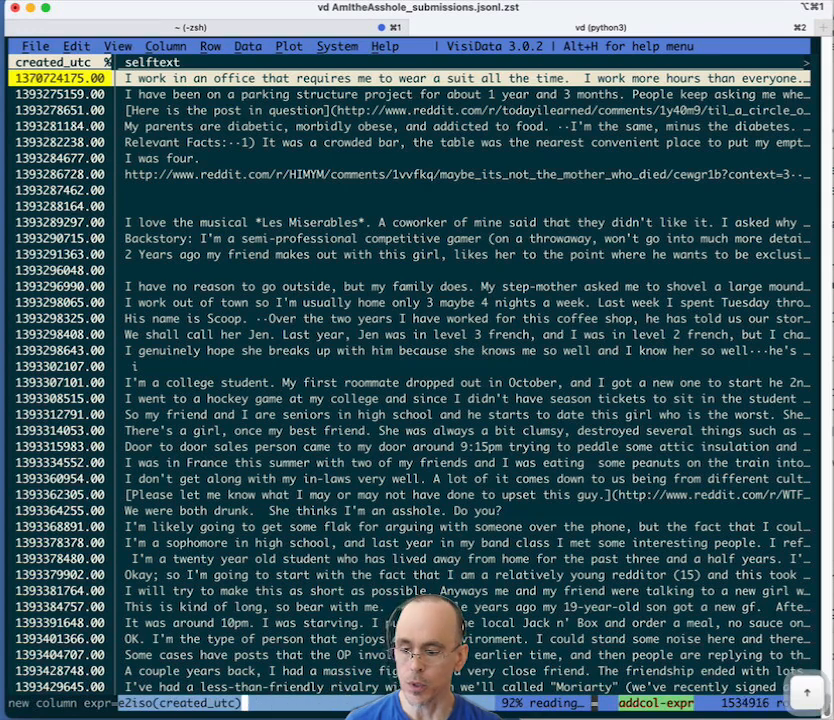
text(2022-)
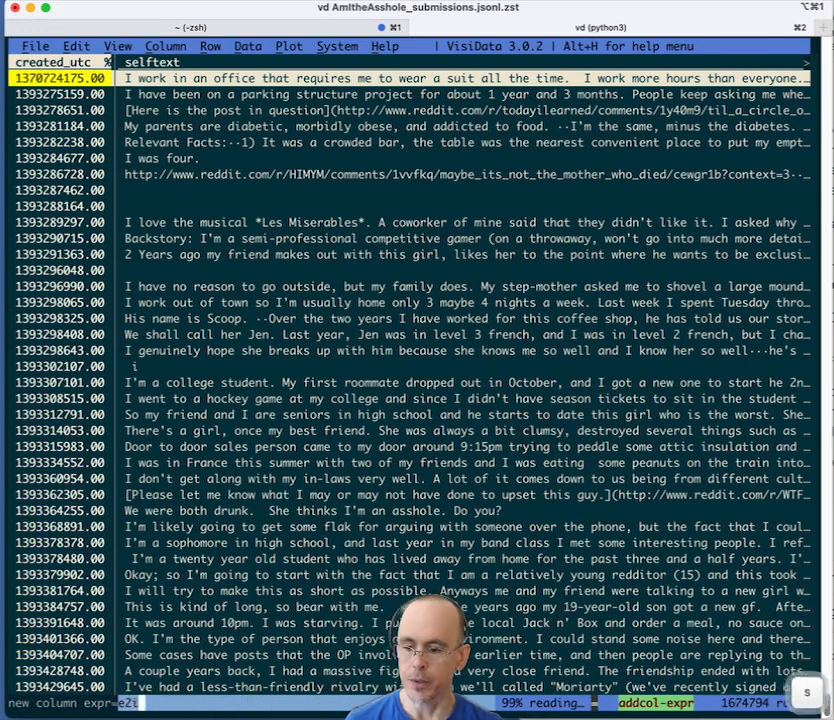
text(iso)
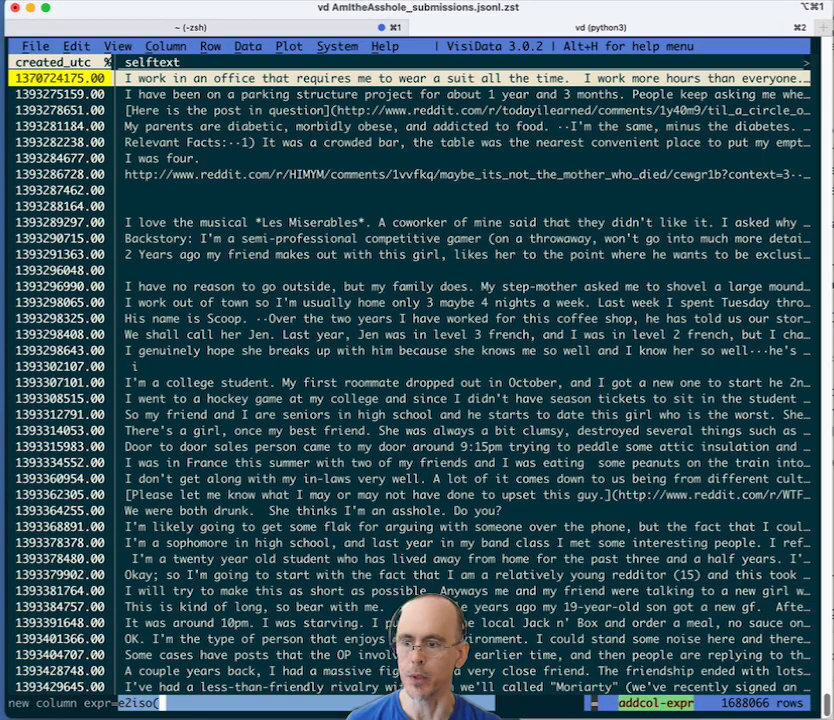
text((created_utc))
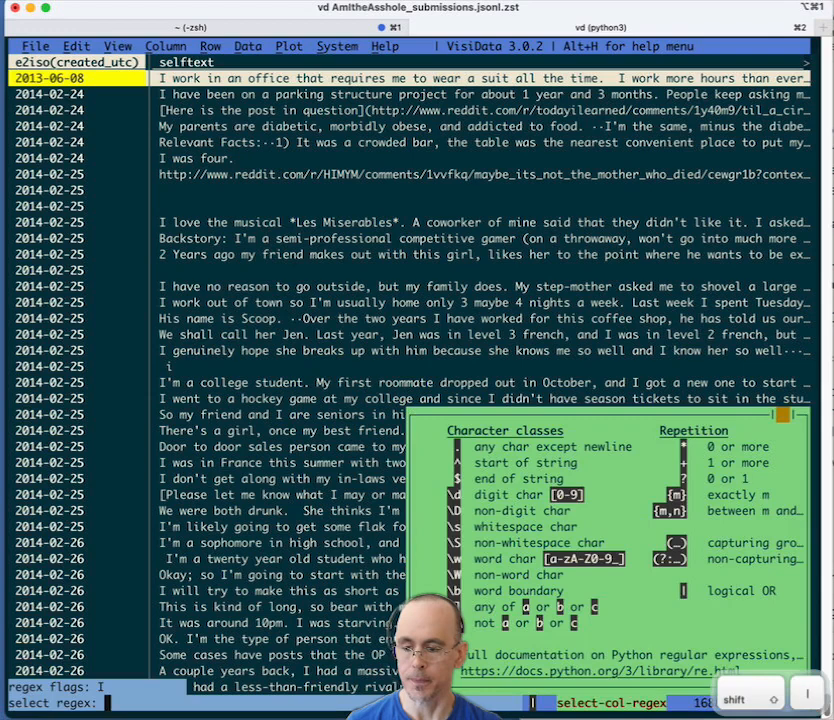
Select rows whose date matches the regex 2022- and open them as a new sheet
text(2022-)
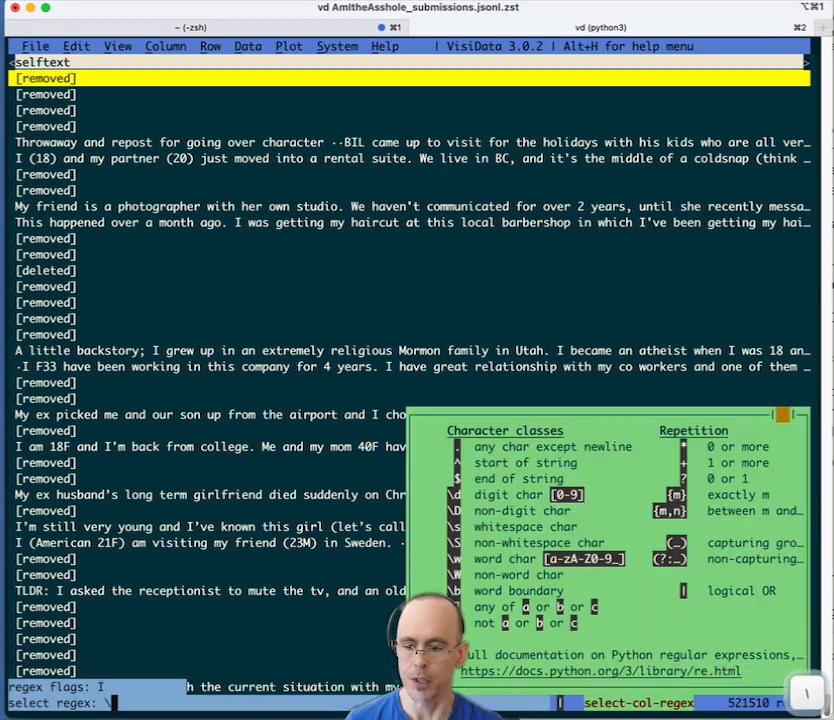
Select posts whose selftext matches [removed or [deleted and delete those rows
text([)
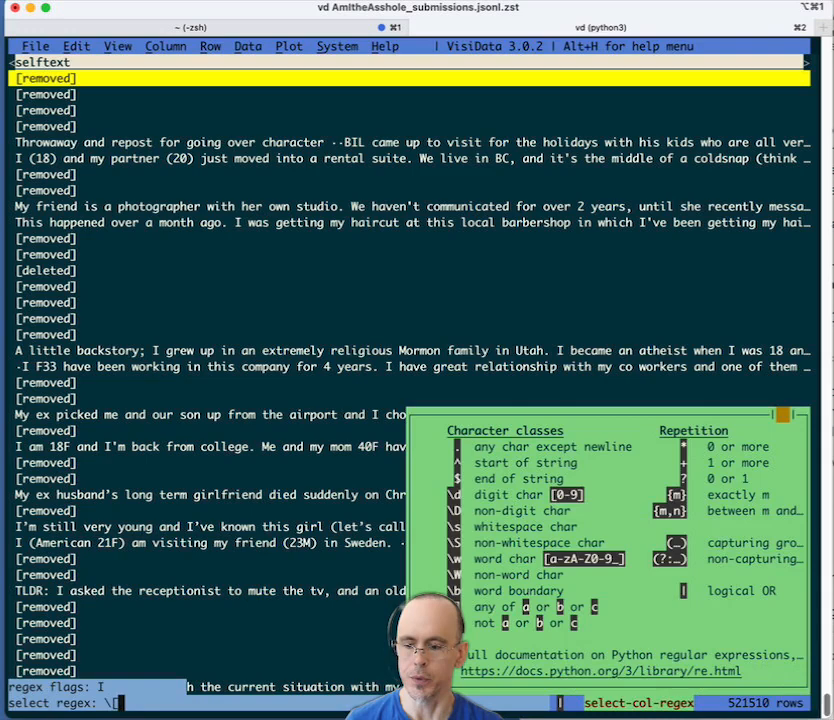
text(delete)
text(e2iso(created_utc)
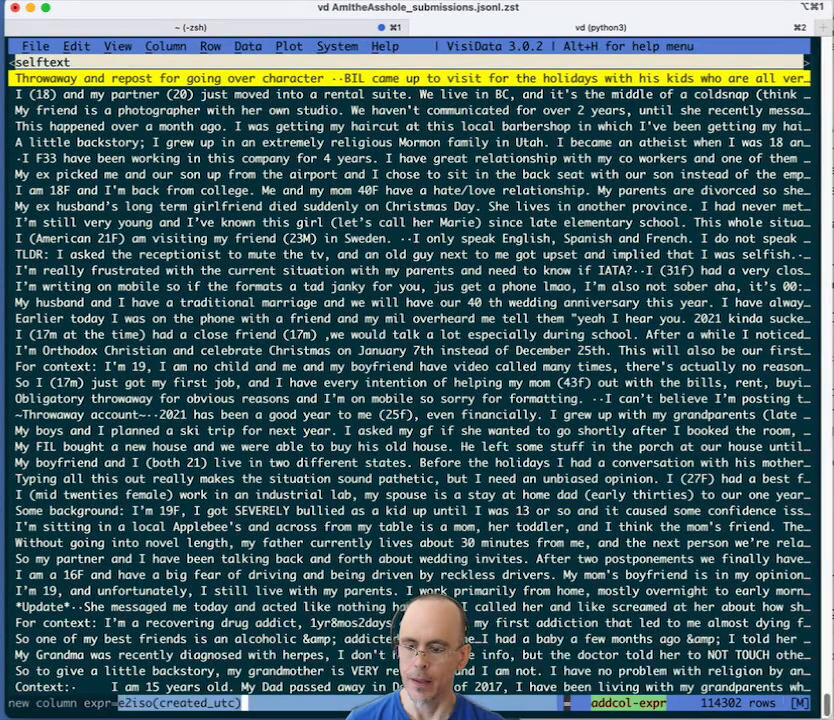
Add a column len(re.findall(r'\w+', selftext)) and rename it wordcount
text(len(re.findall(r'\w+', selftext)))
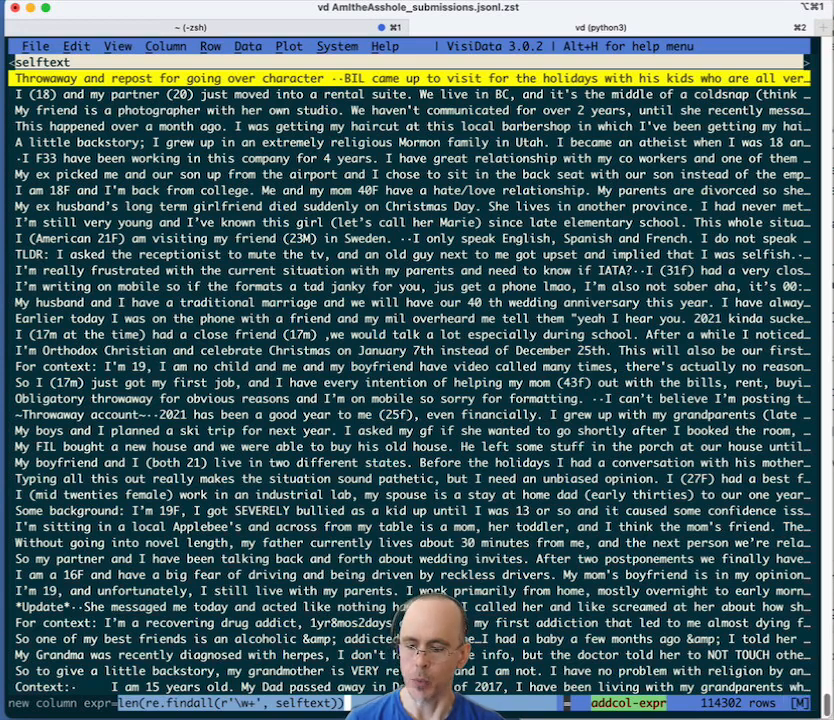
key(Return)
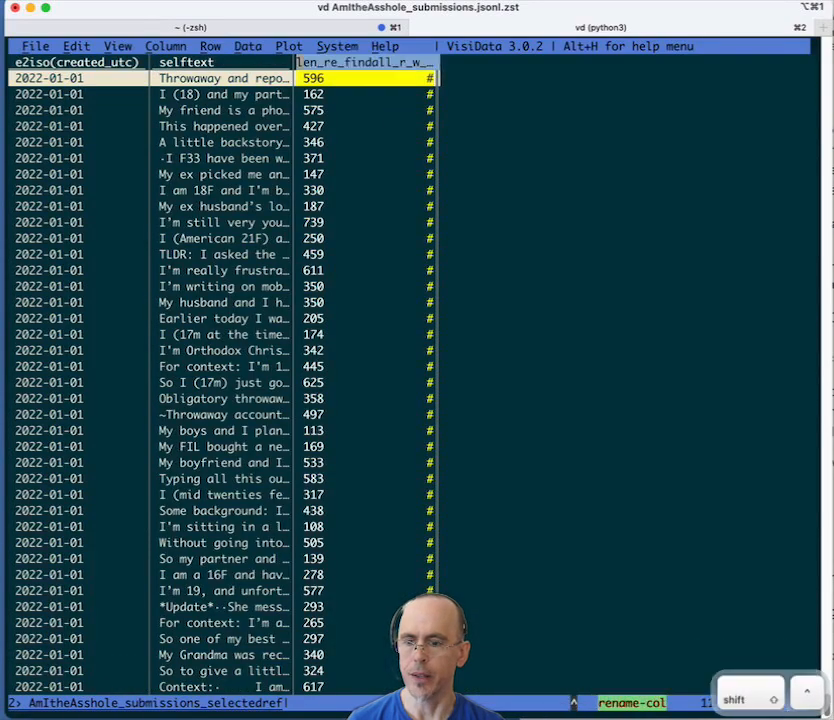
text(wordcount)
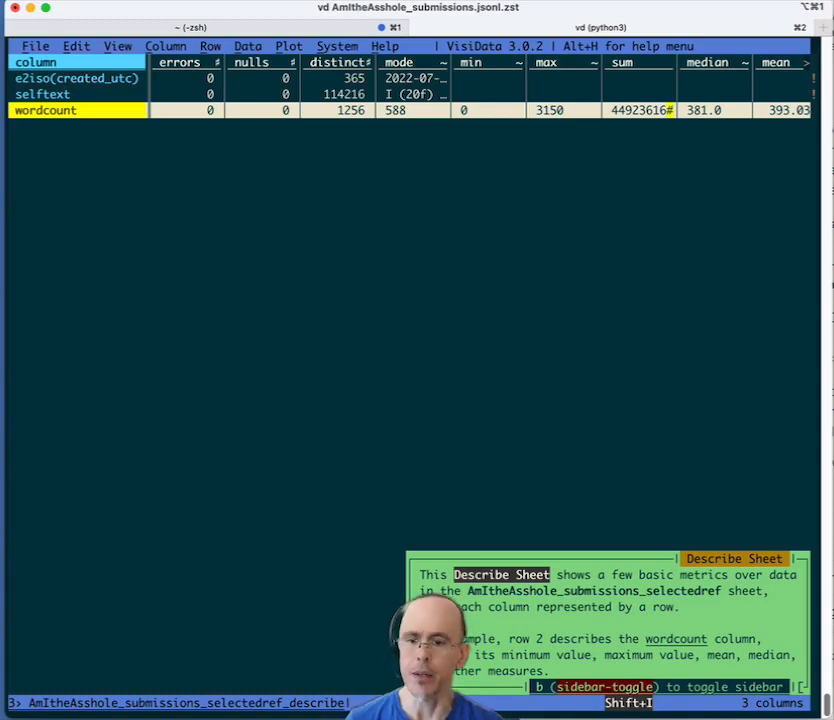
Browse the describe sheet's statistics for wordcount (0 to 3150, median 381)
scroll(right, 3)
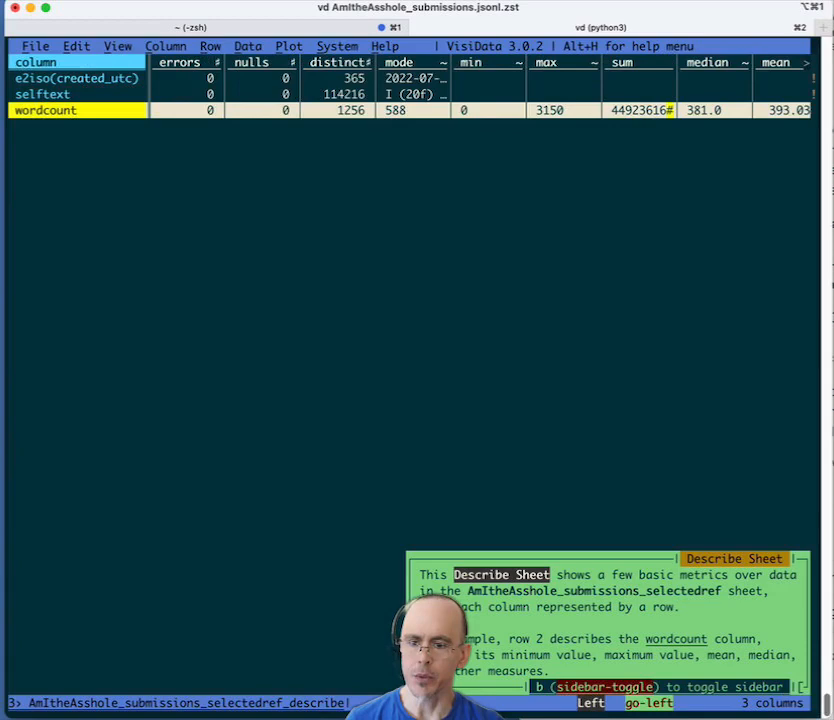
key(Down)
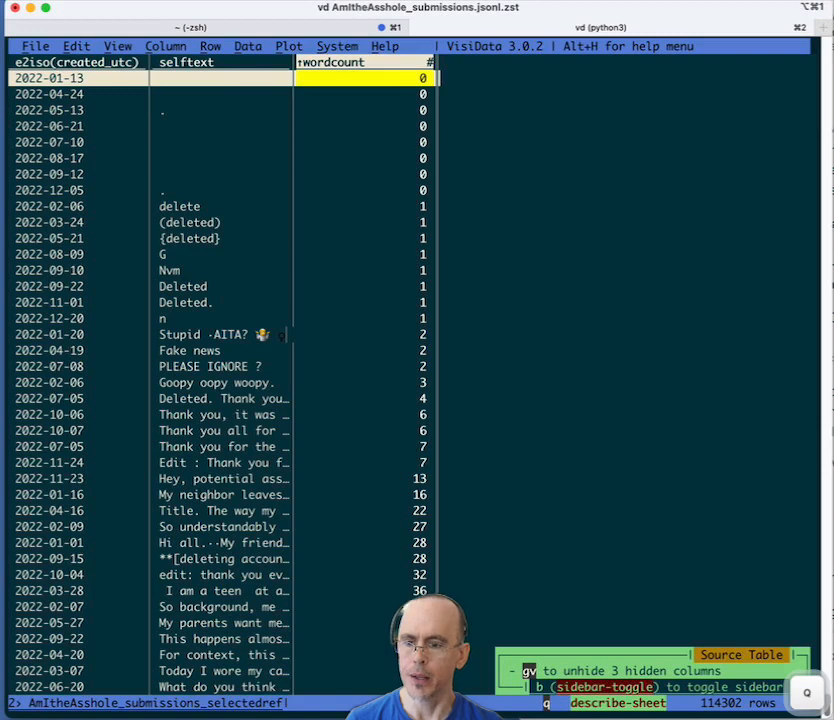
Open the longest post's selftext as a 63-line text sheet and scroll through it
key(right)
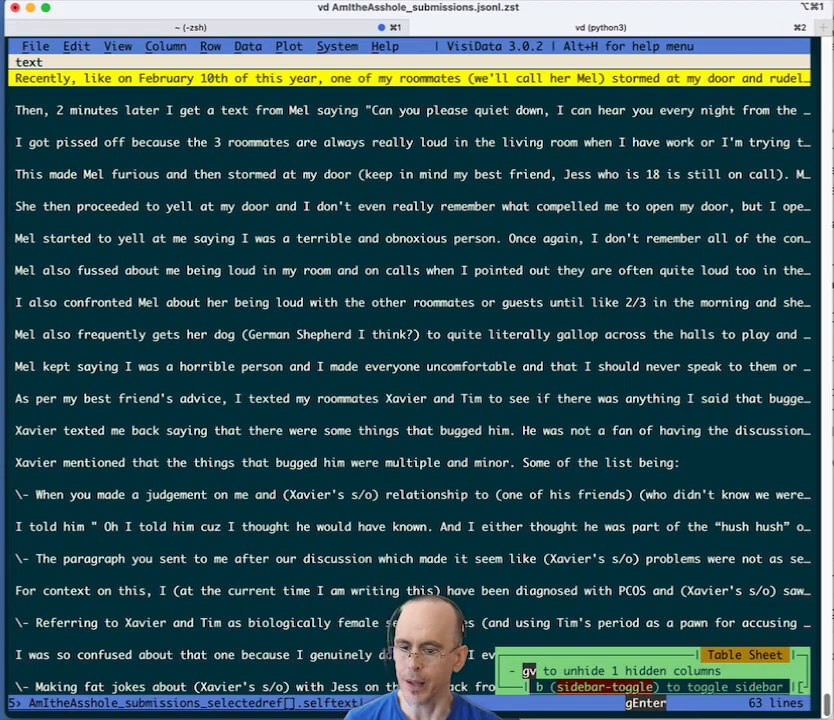
scroll(down, 3)
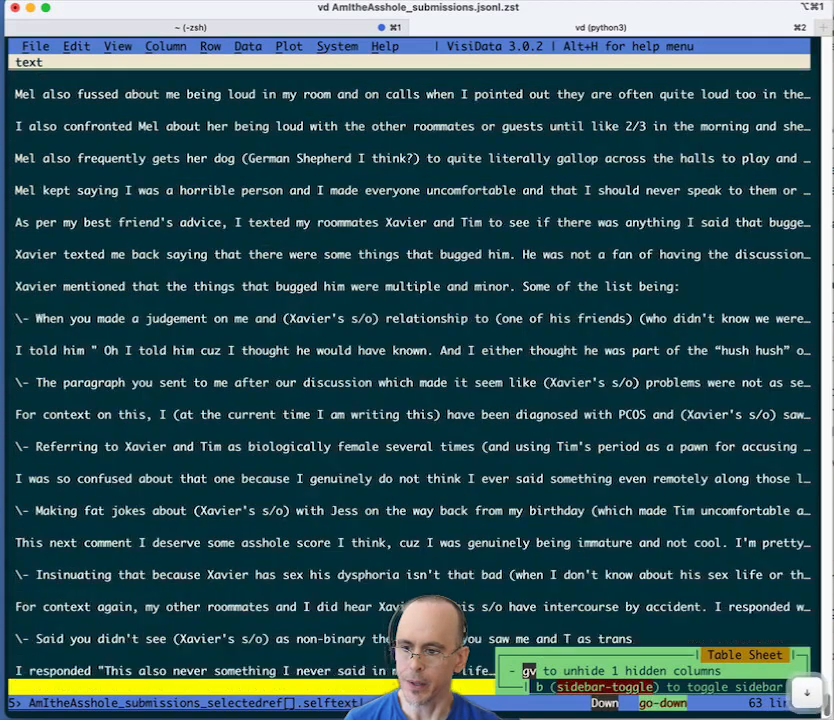
scroll(down, 3)
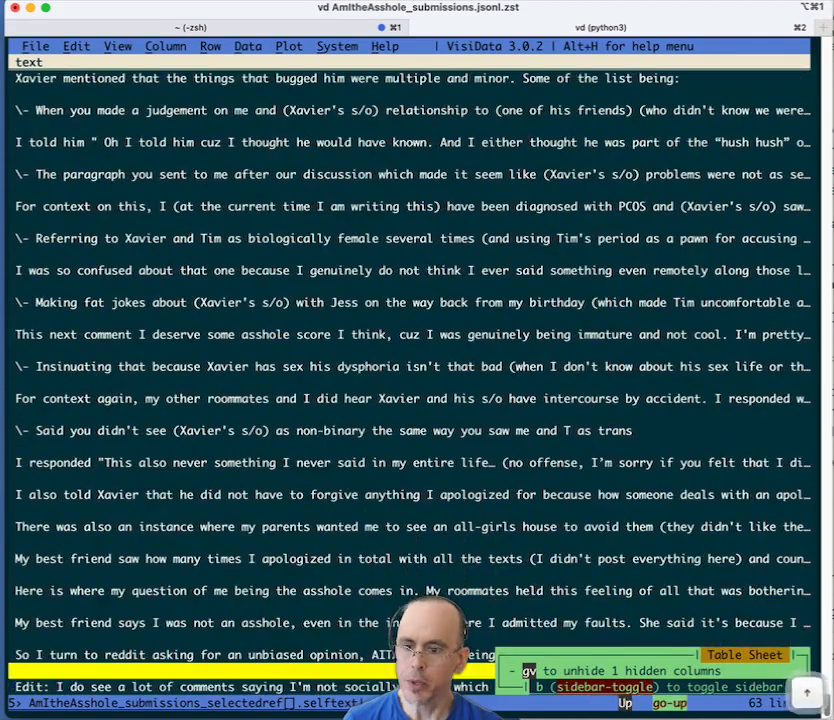
scroll(up, 3)
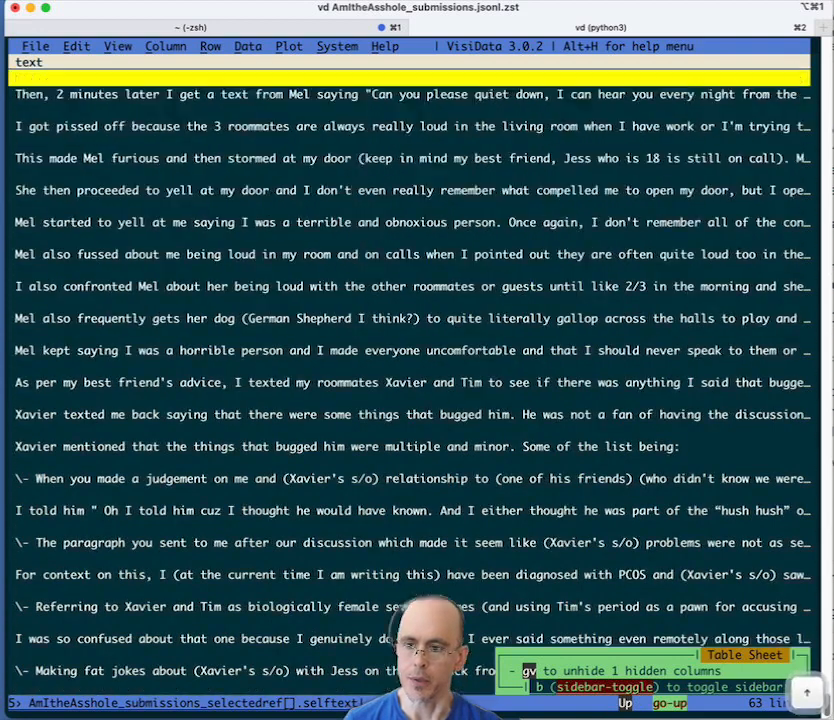